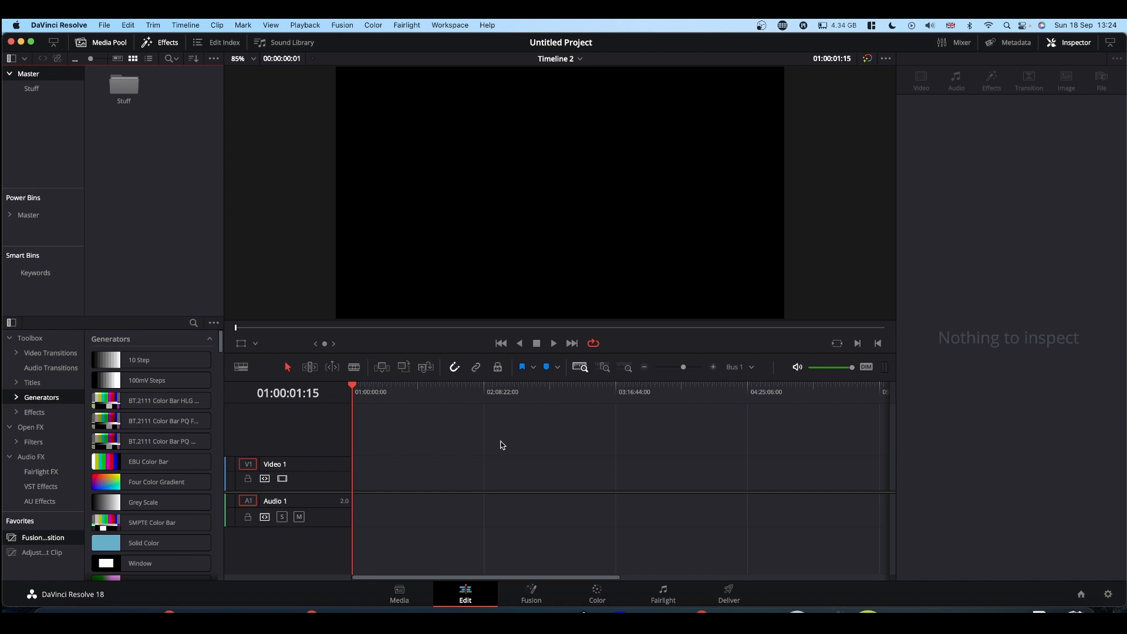
mouse_move(441, 456)
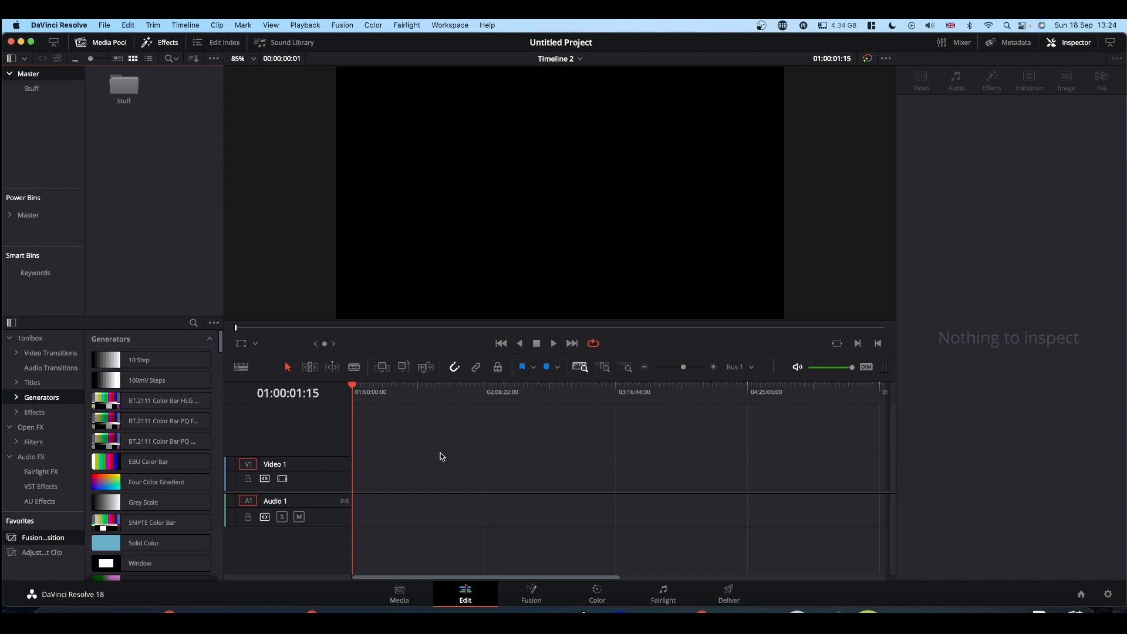
mouse_move(40, 541)
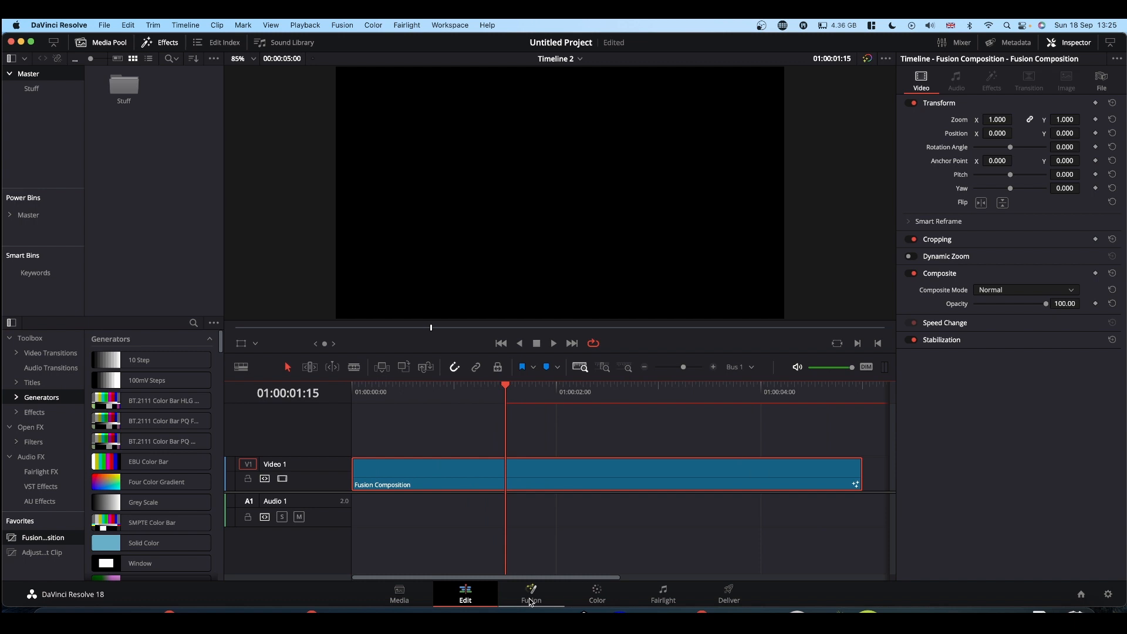
Build the 3D scene with Merge 3D and Camera 3D nodes in the Fusion node graph.
left_click(530, 594)
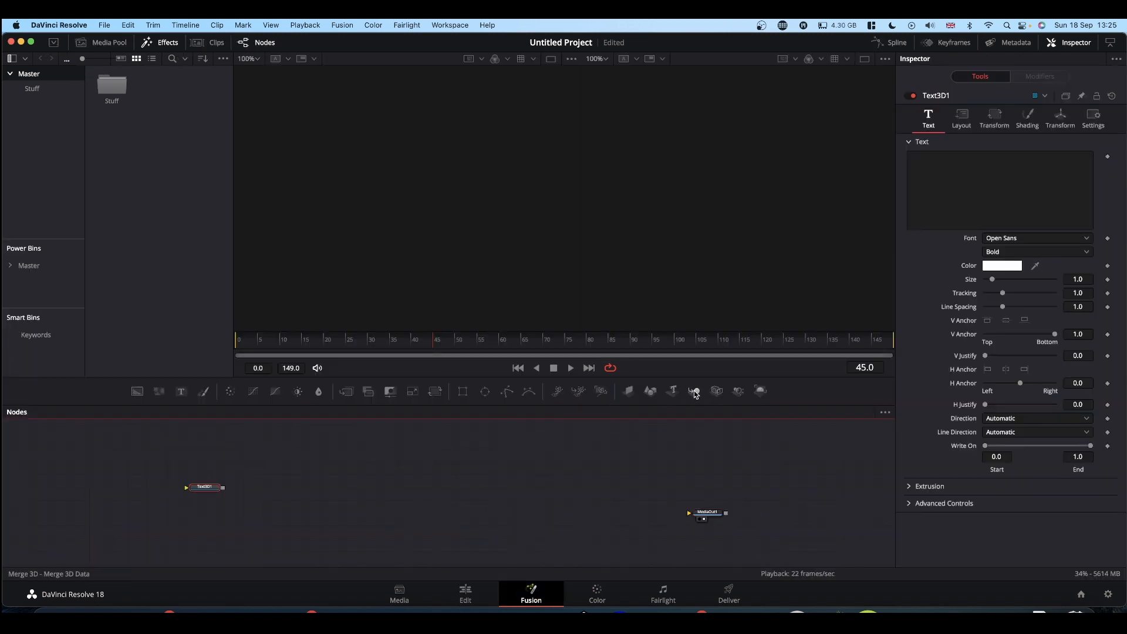
left_click(694, 390)
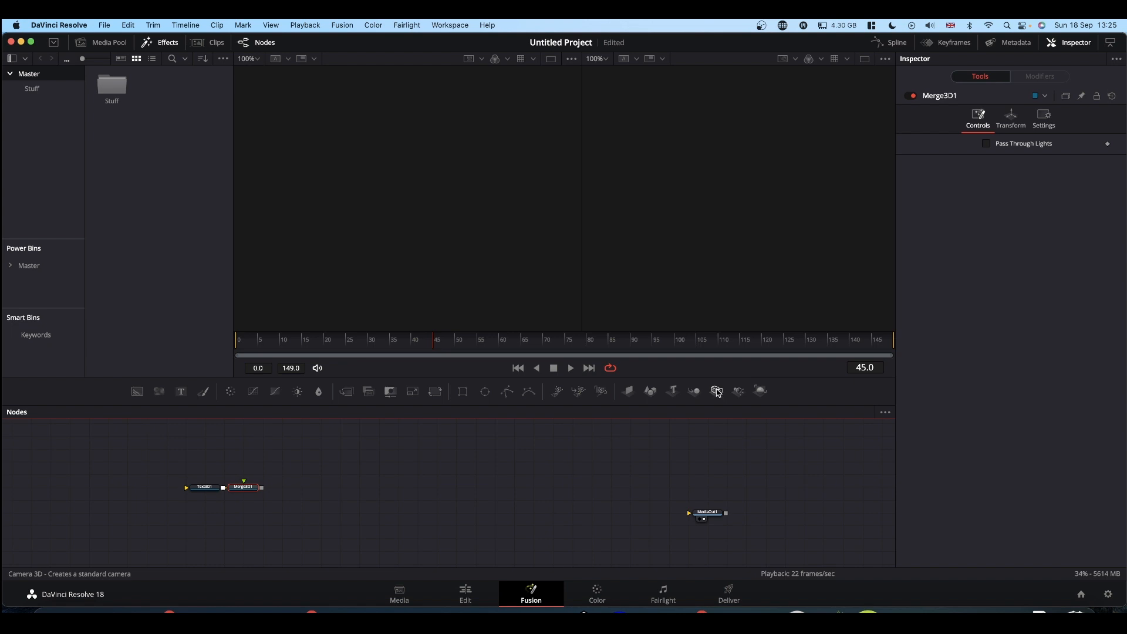
left_click(716, 389)
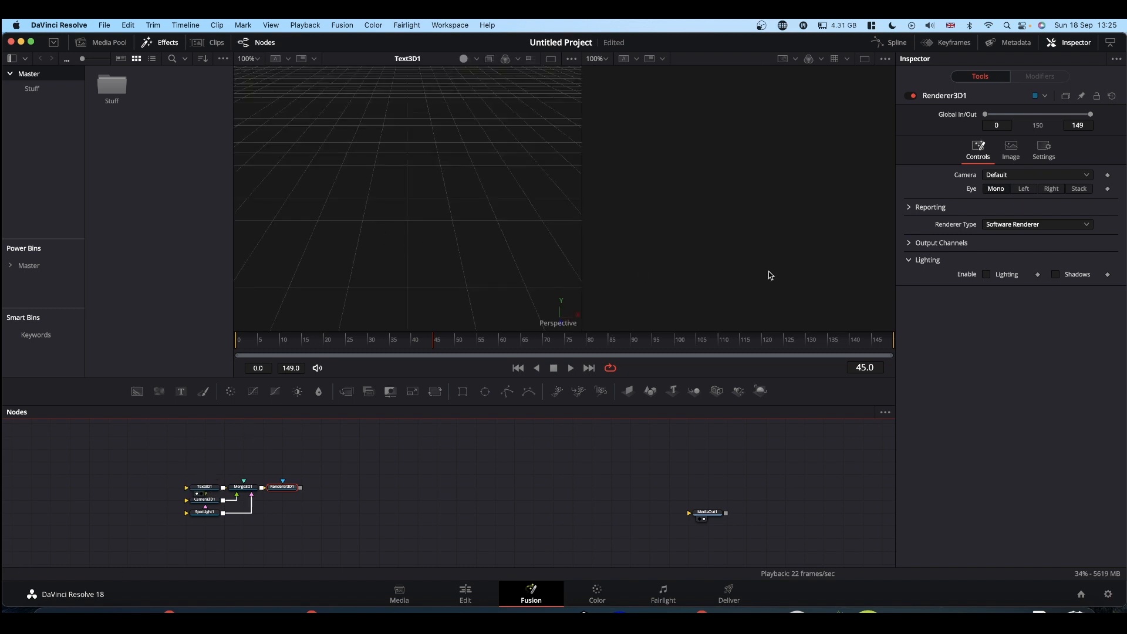
mouse_move(204, 499)
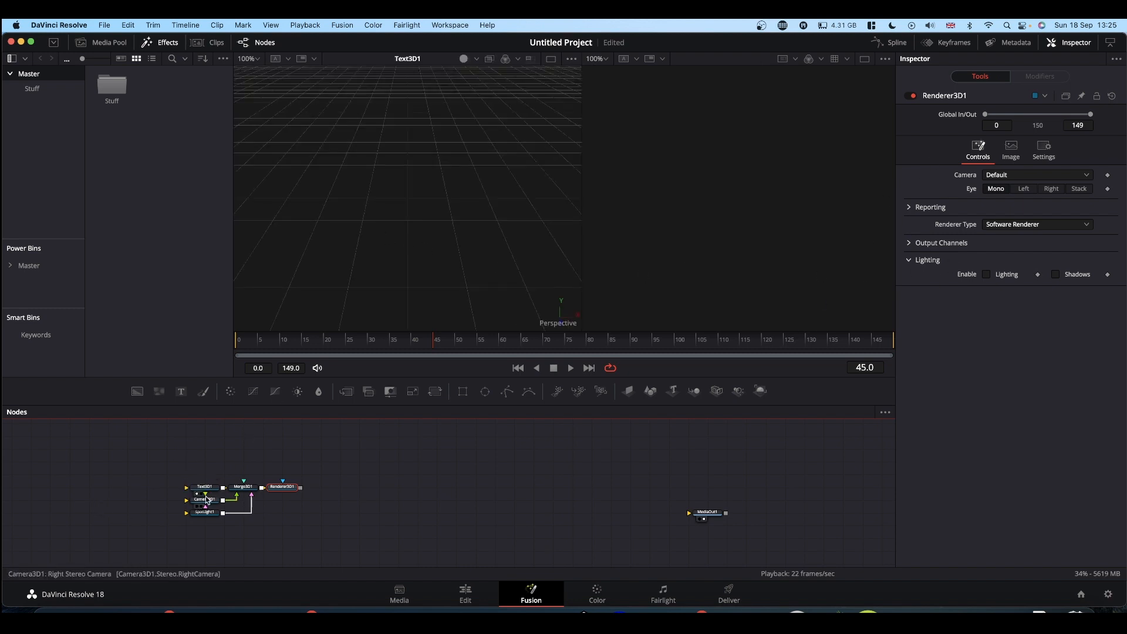
Set the Text3D content to 'DaVinci Resolve' with extrusion, and feed Renderer3D1 into MediaOut1.
left_click(204, 486)
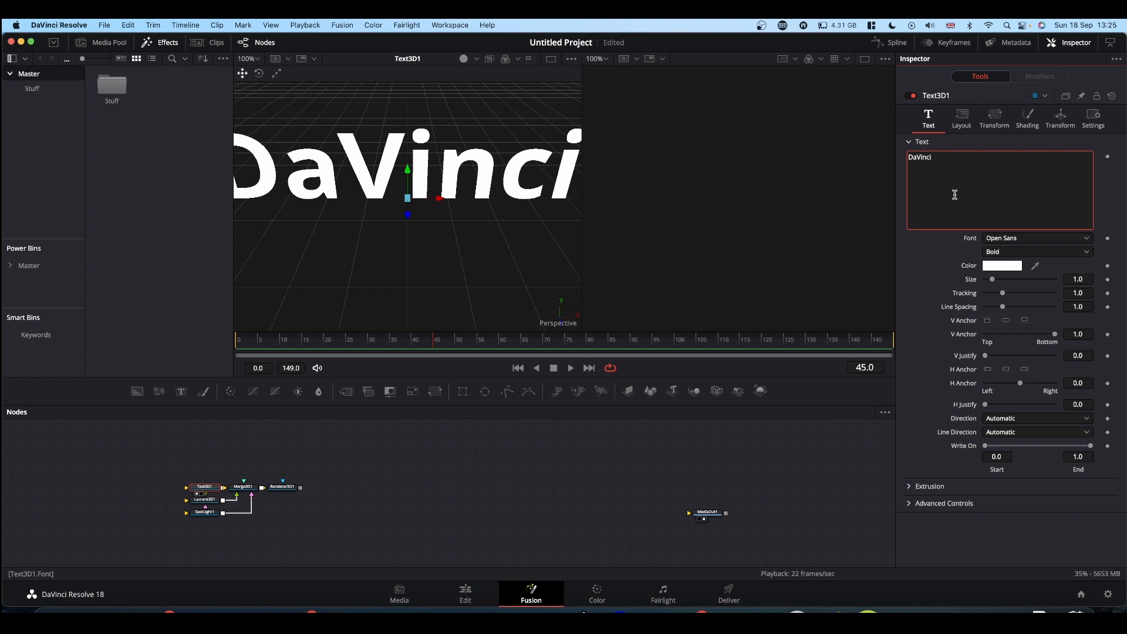
type("Resolve")
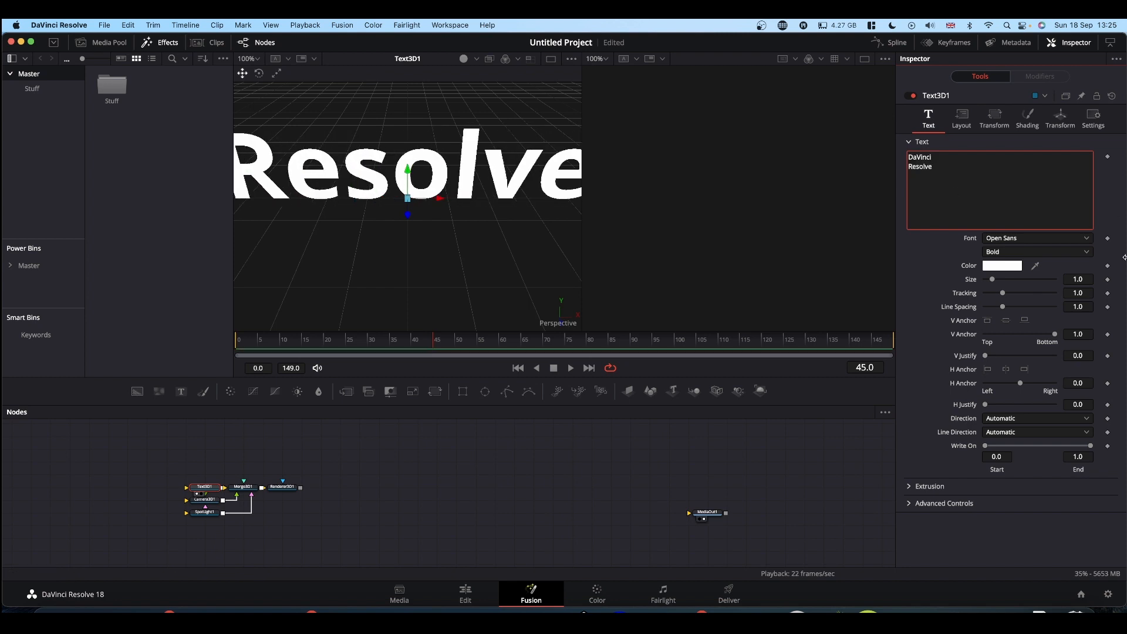
left_click(930, 486)
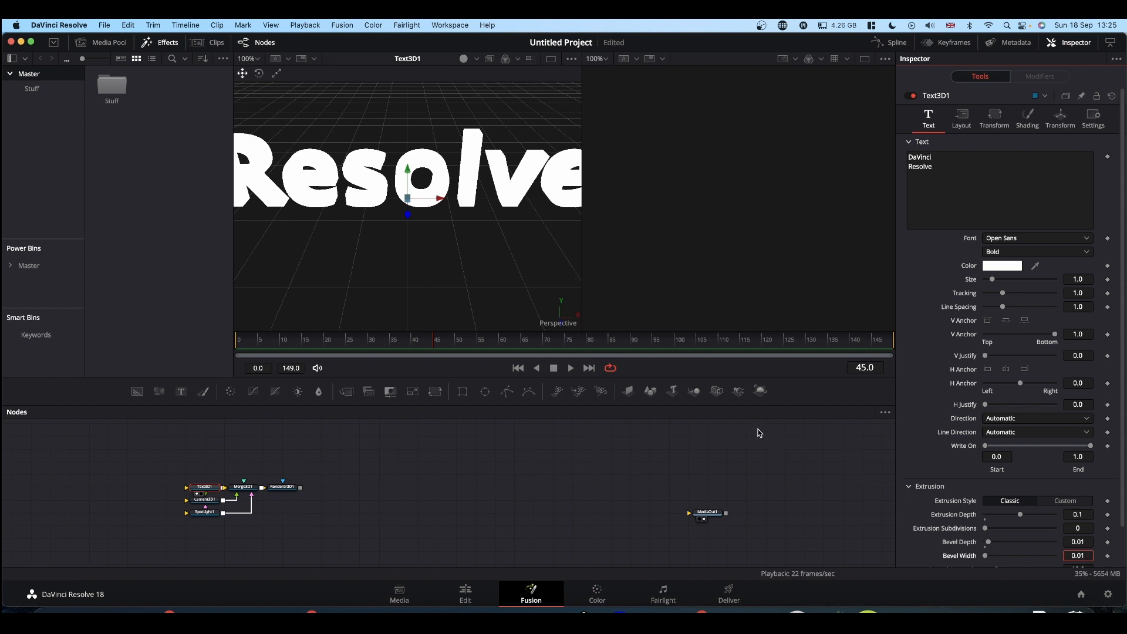
mouse_move(557, 448)
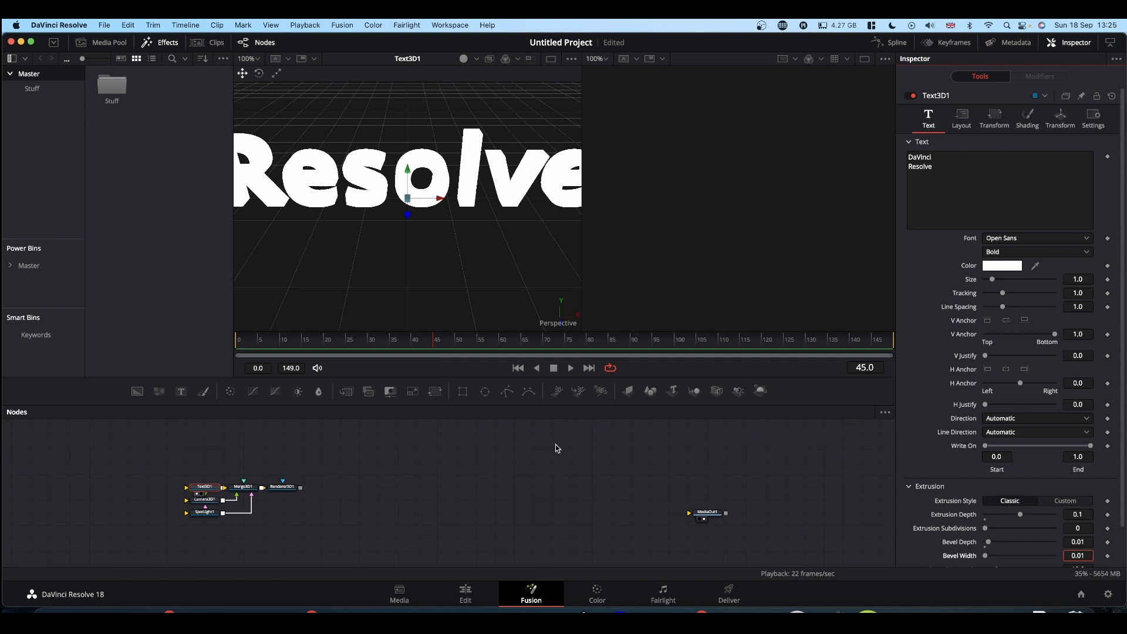
left_click(244, 486)
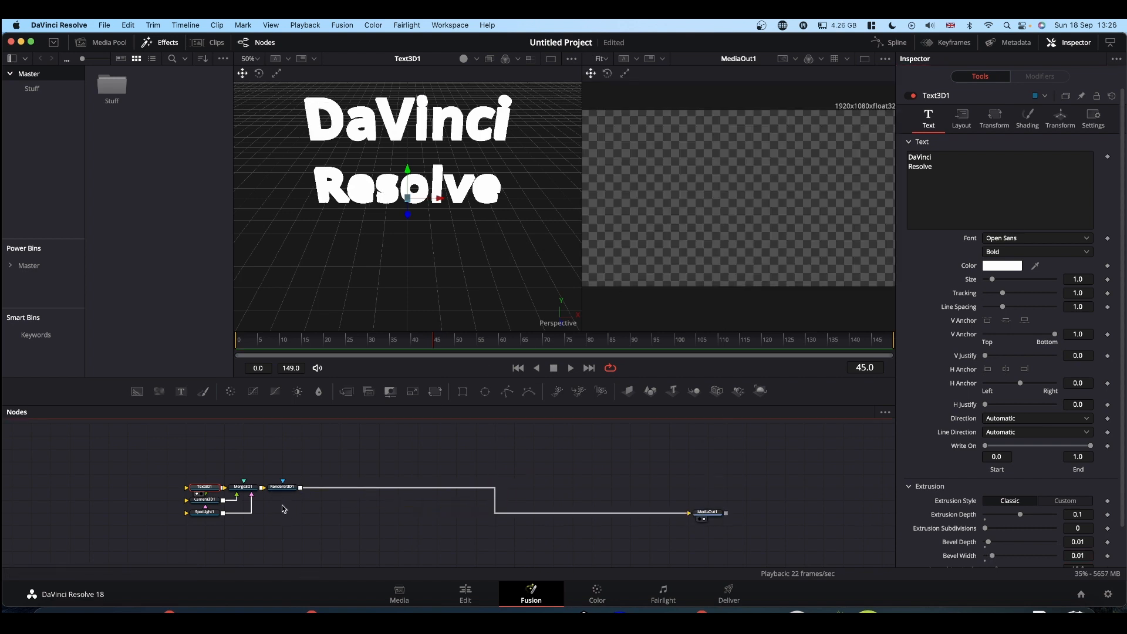
Tighten Text3D line spacing to 0.693 and enable Lighting and Shadows on Renderer3D1.
left_click(205, 487)
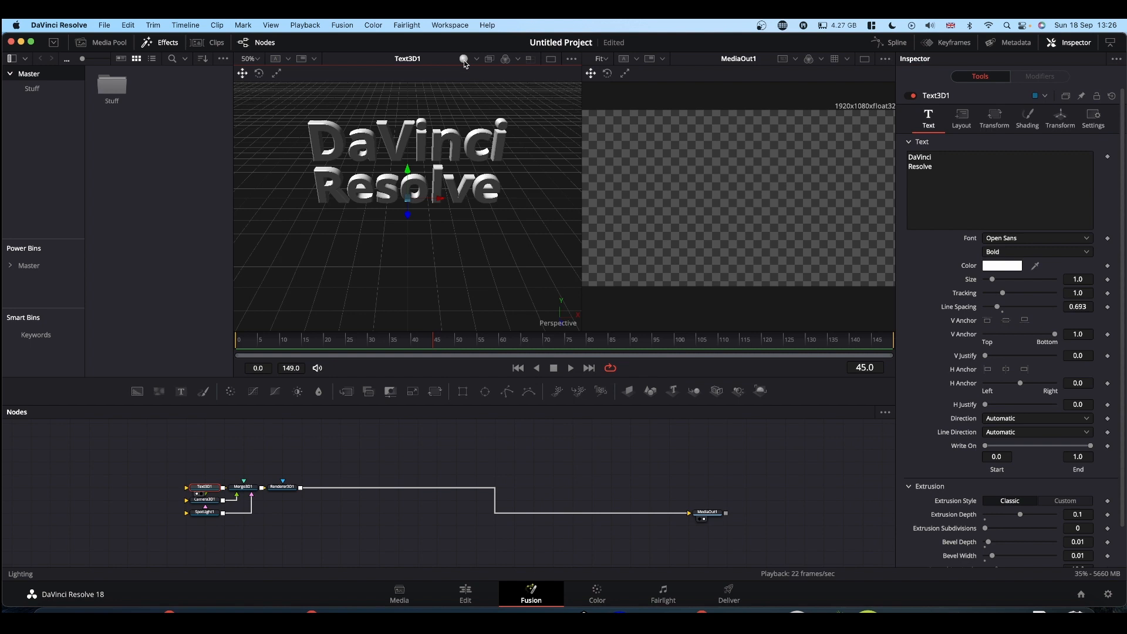
left_click(203, 499)
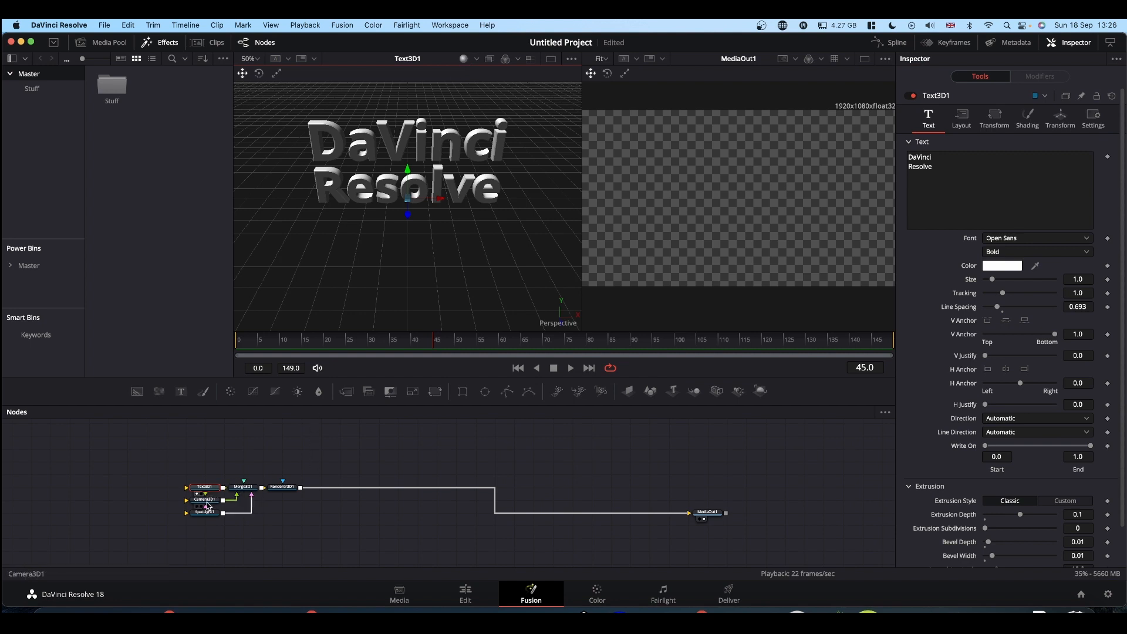
left_click(205, 510)
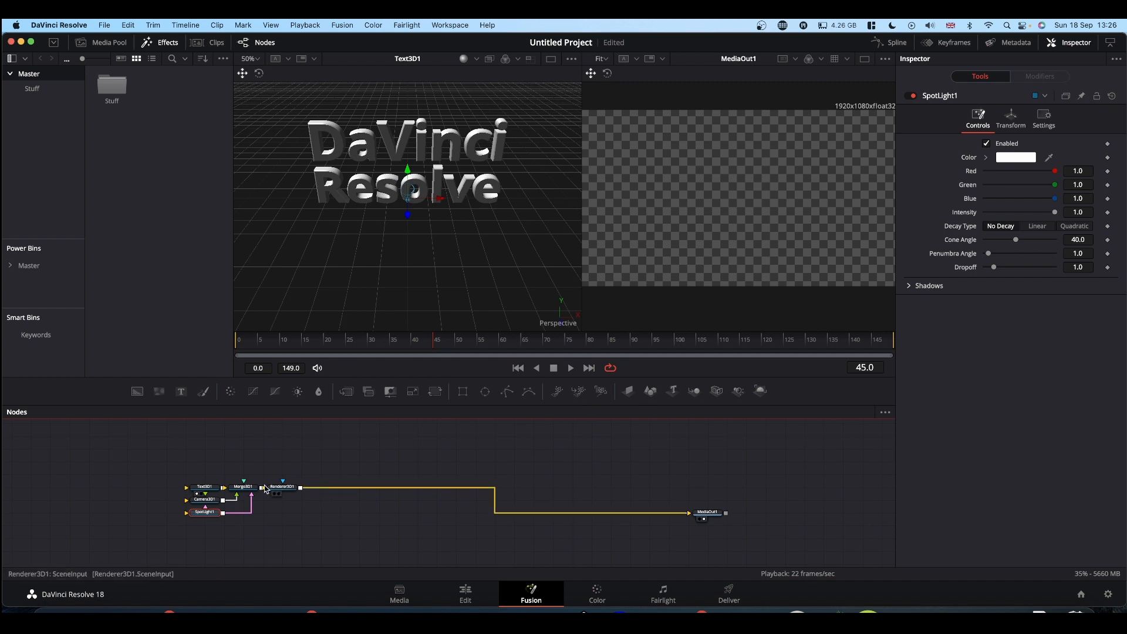
left_click(283, 486)
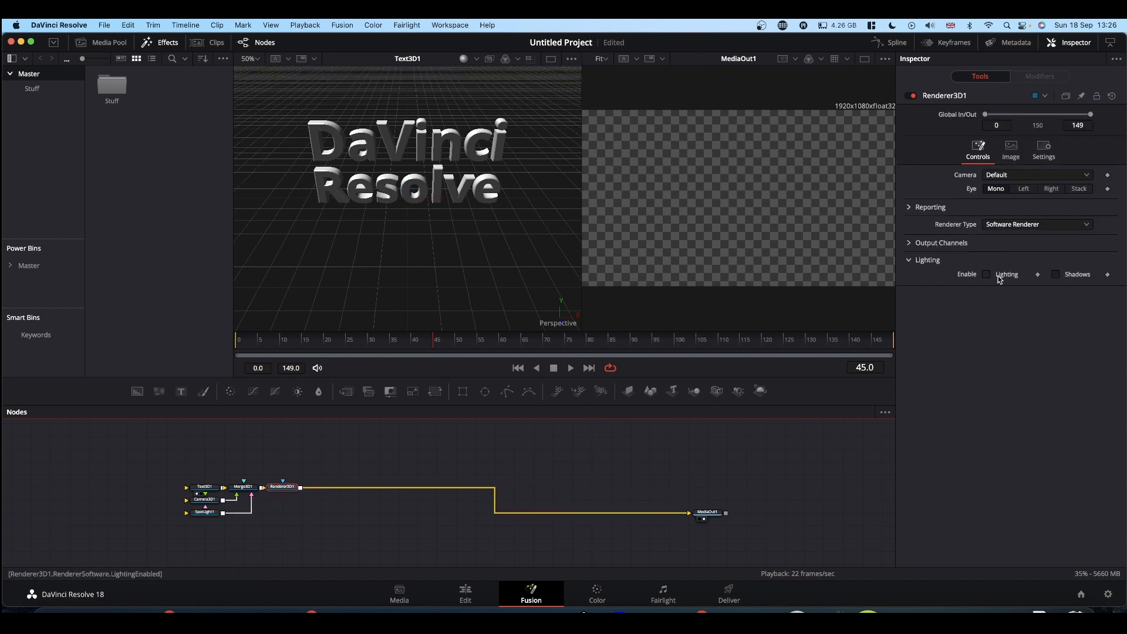
left_click(987, 273)
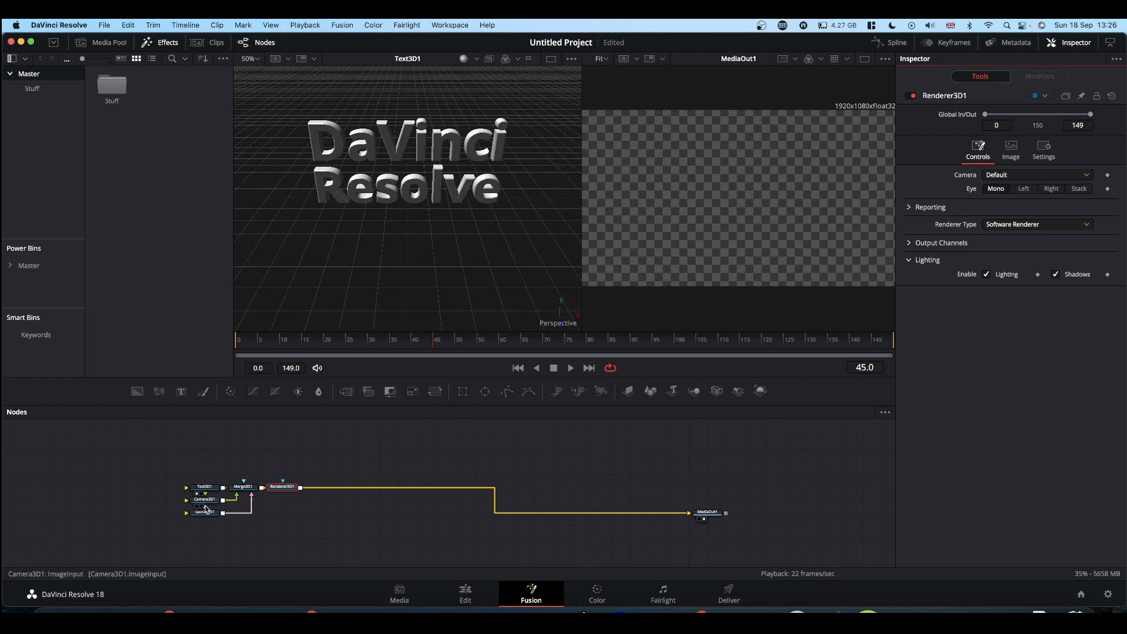
Set Camera3D1 Translation Y to 0.464 and Z to 4.64 so the text is framed large.
left_click(204, 499)
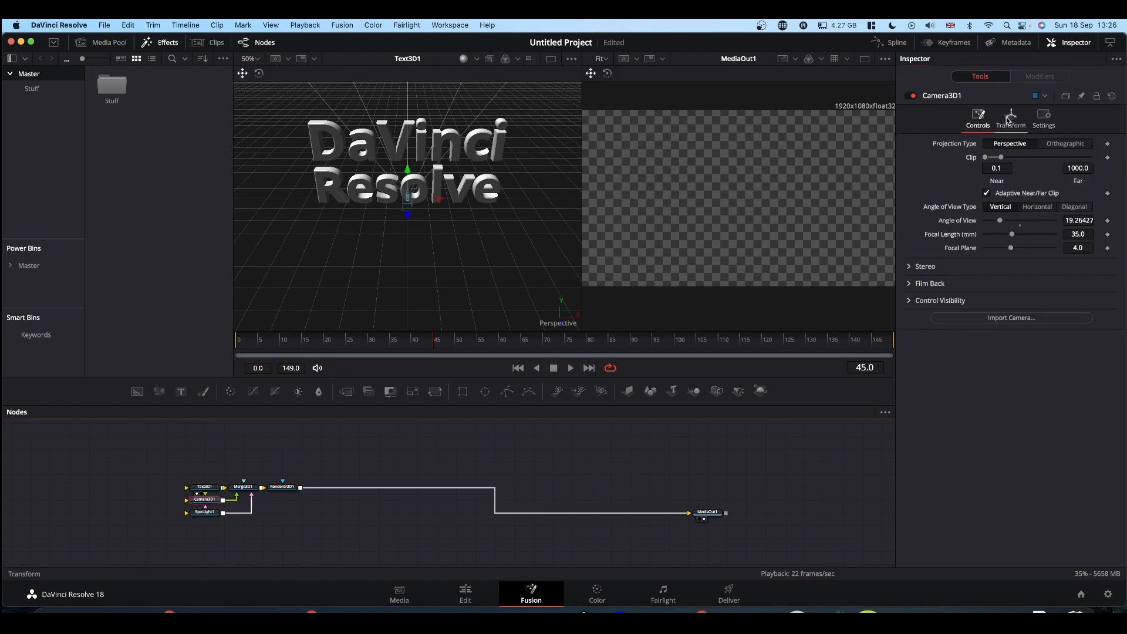
left_click(1009, 118)
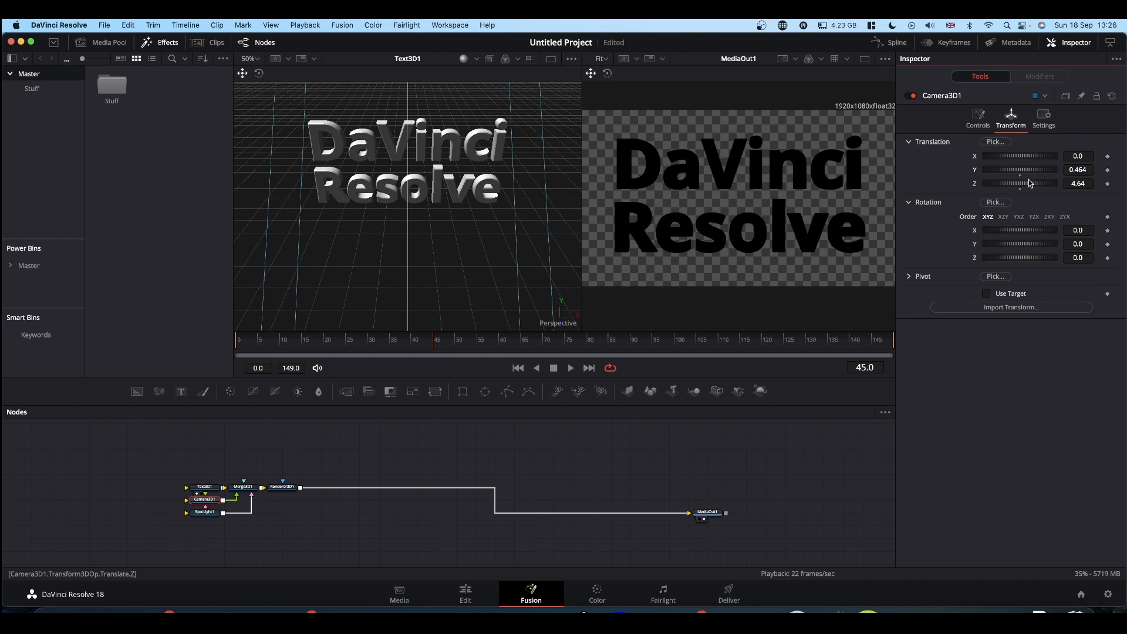
mouse_move(681, 299)
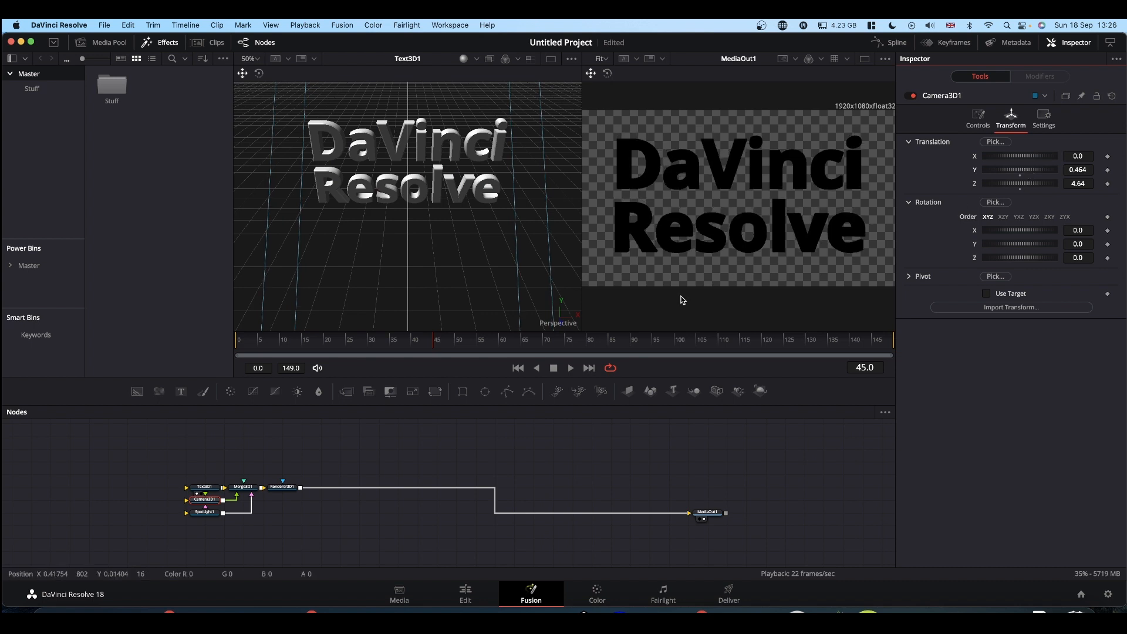
left_click(203, 512)
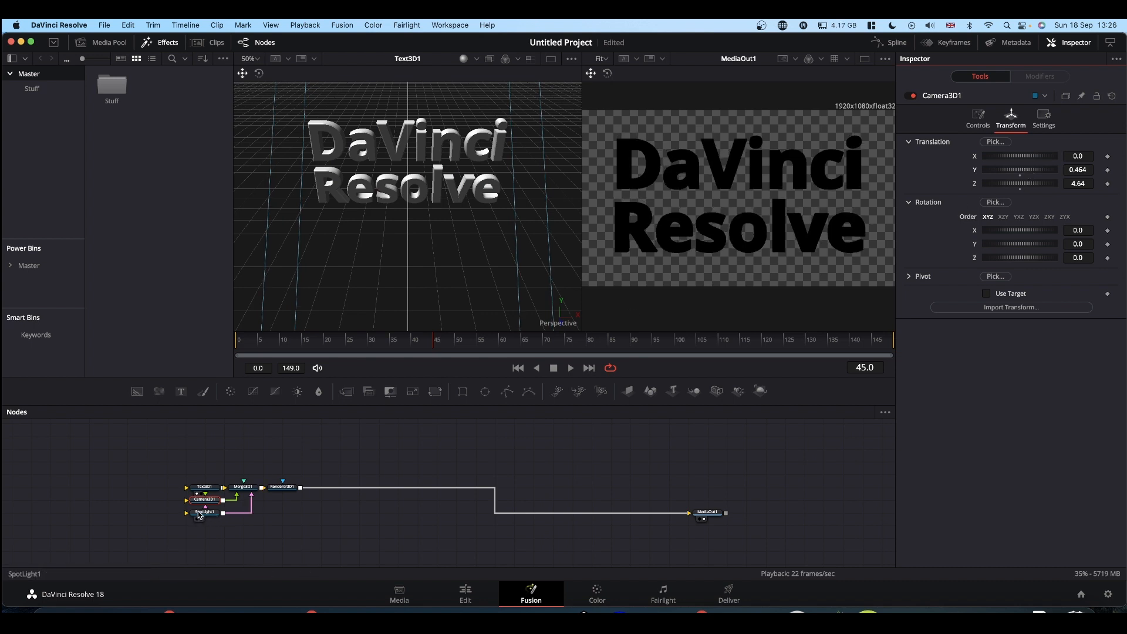
Place SpotLight1 at X -2.551, Y 0.493, Z 2.03 with Use Target so it lights the letters.
left_click(205, 512)
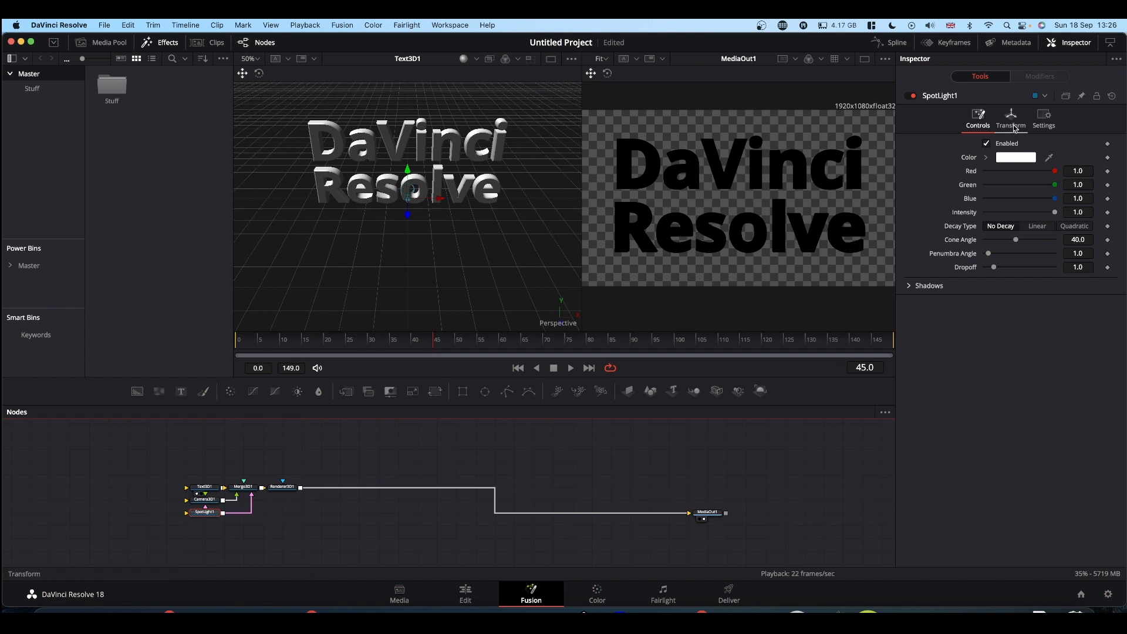
left_click(1009, 119)
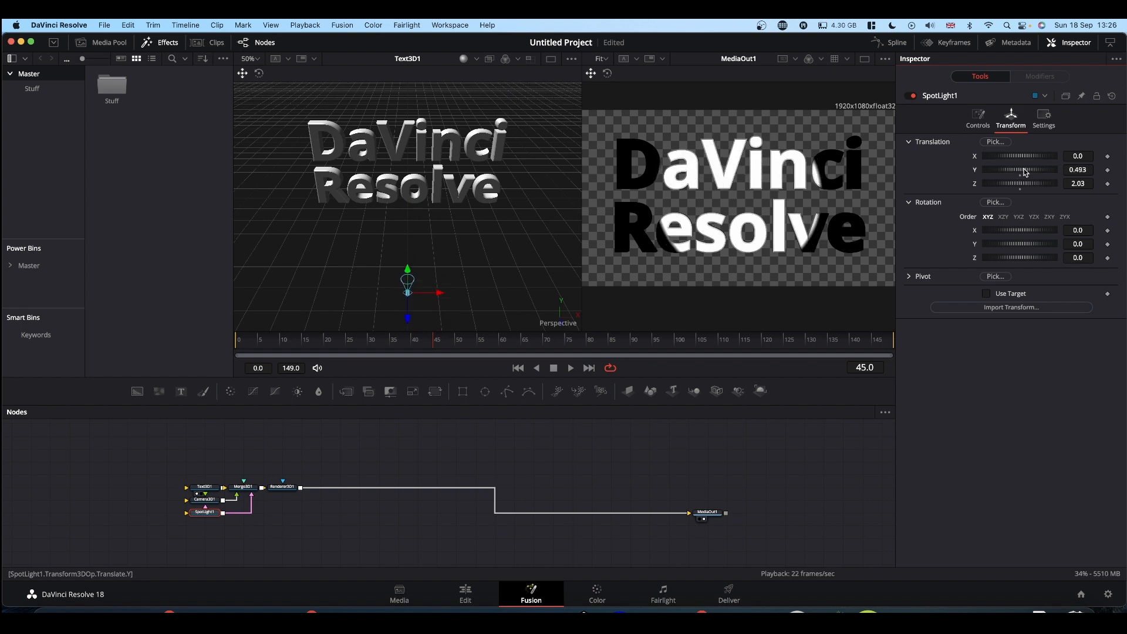
left_click(986, 293)
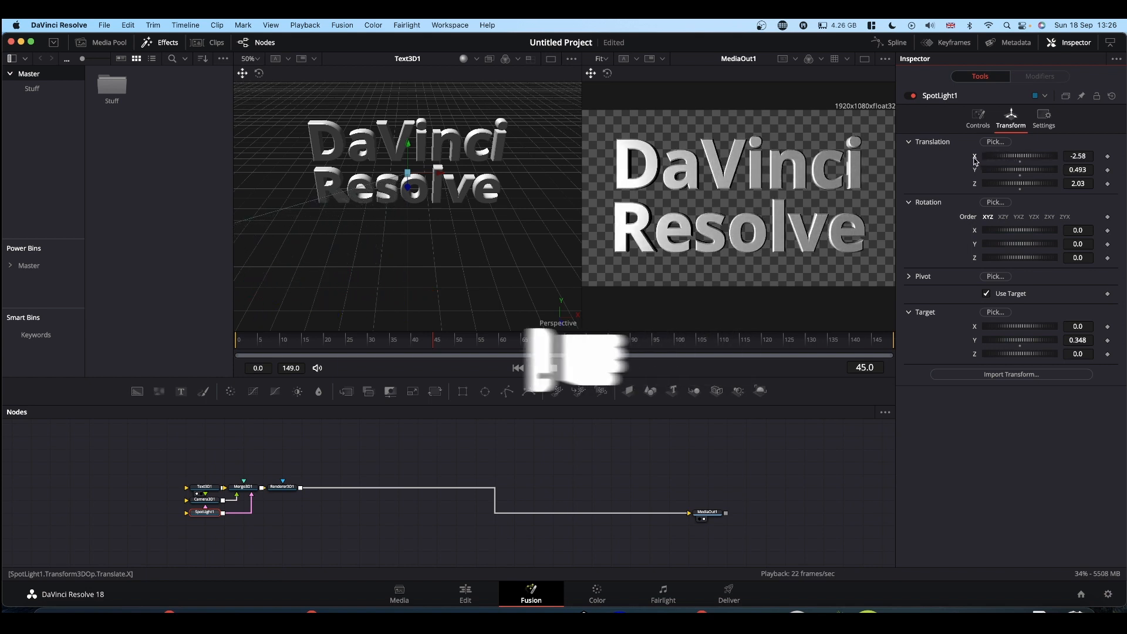
left_click(204, 488)
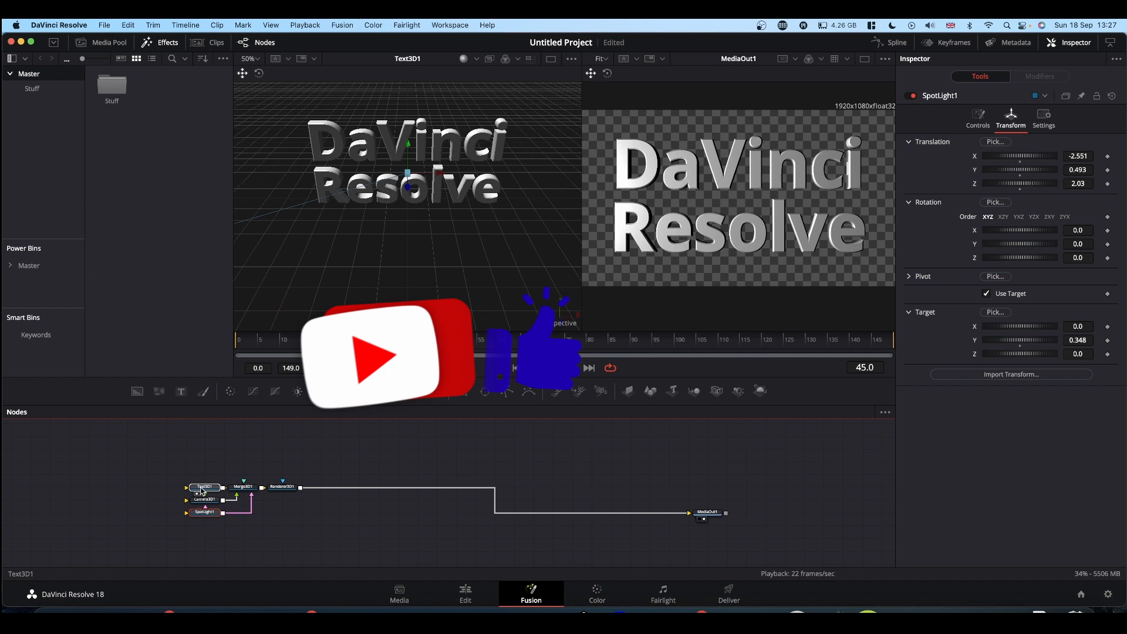
left_click(205, 488)
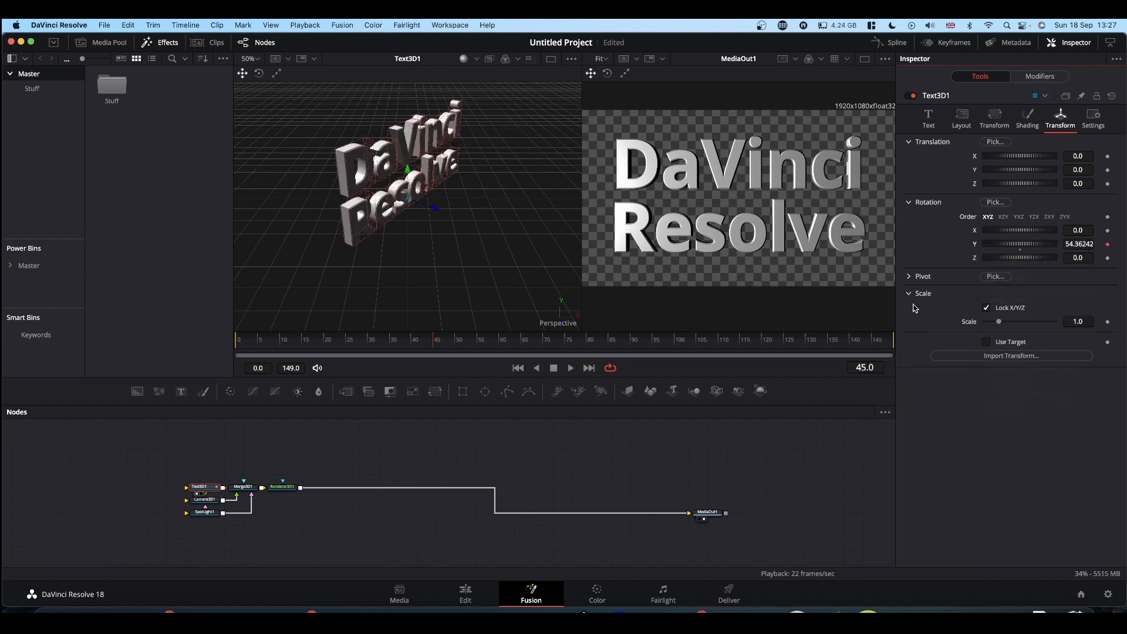
Drive Text3D Rotation Y with a linear Anim Curves modifier scaled to 360.
left_click(1039, 76)
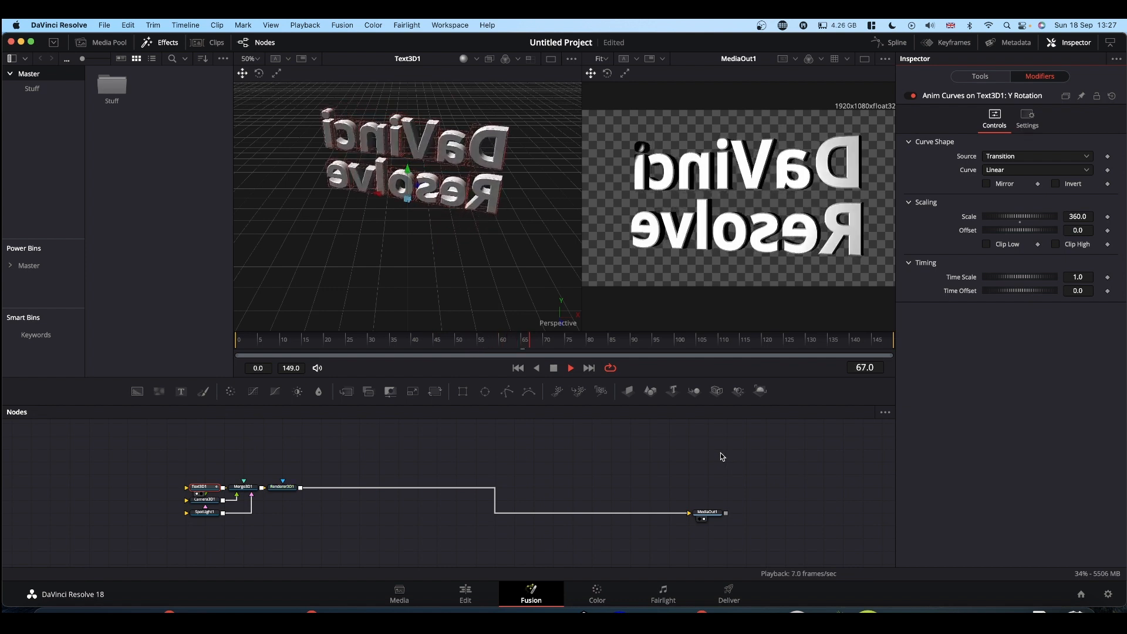
left_click(517, 367)
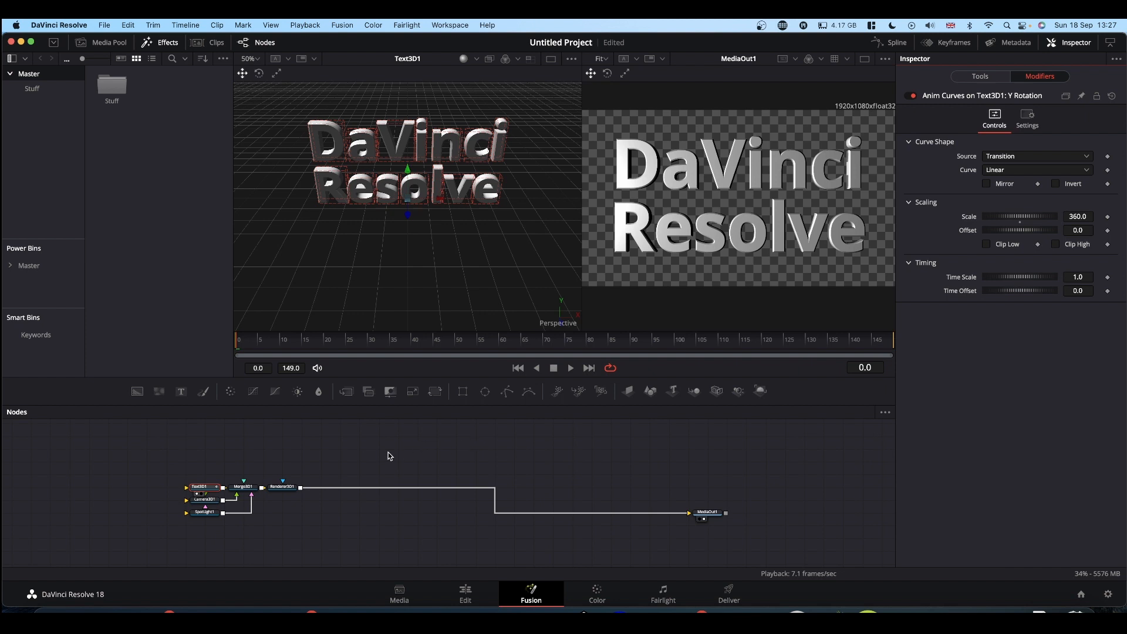
mouse_move(379, 458)
type("edge")
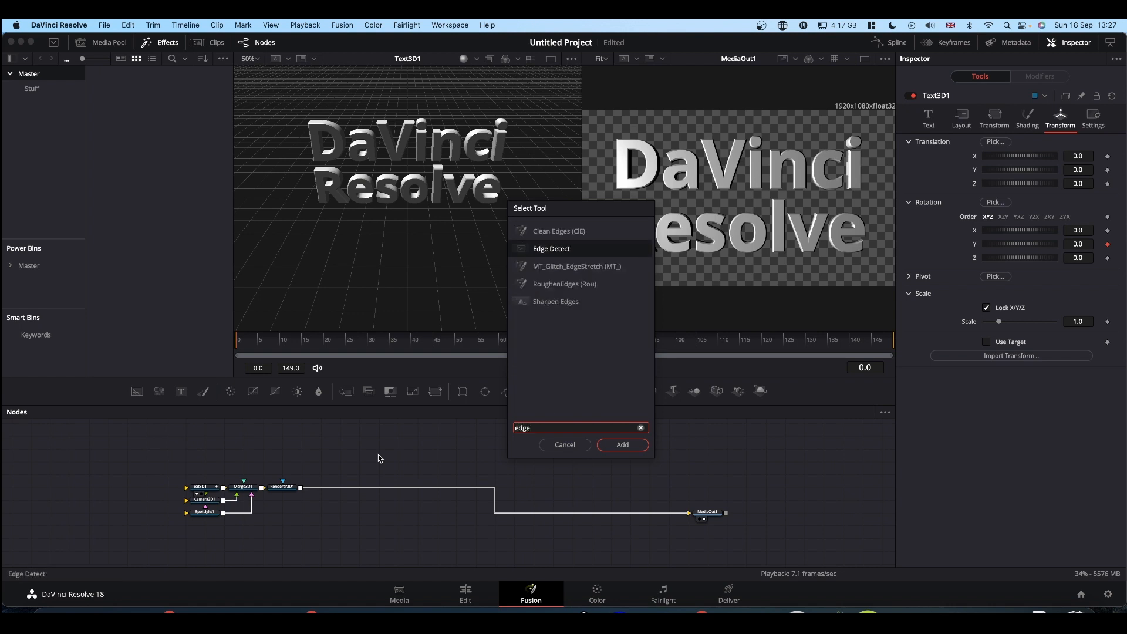
Add an Edge Detect, Luma Keyer and Glow node chain to the graph.
left_click(619, 444)
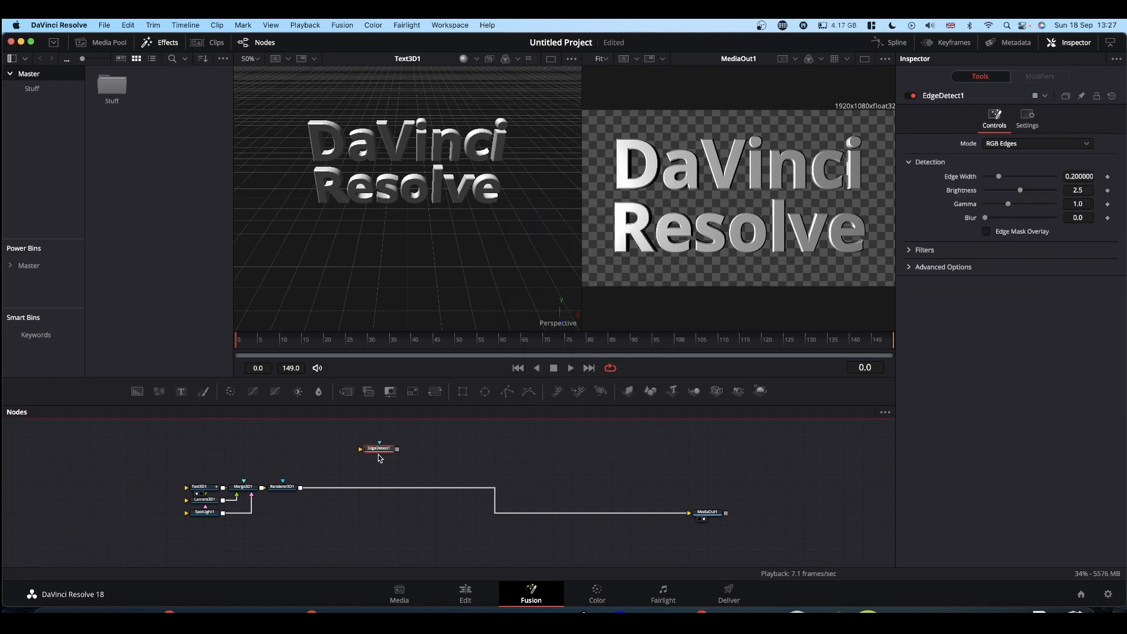
type("luma")
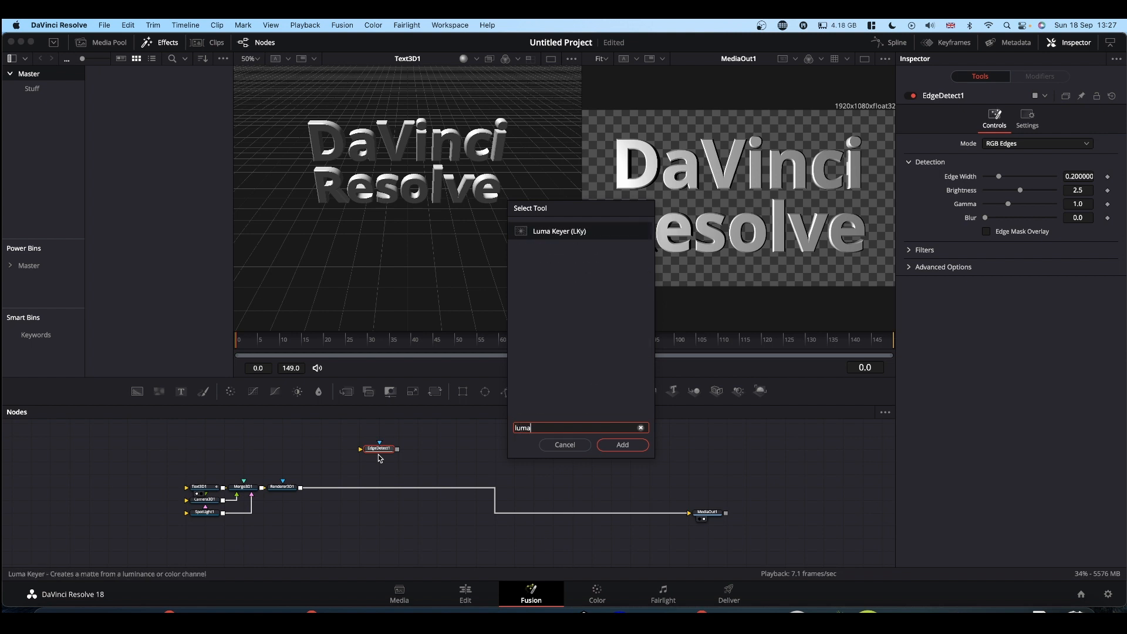
left_click(621, 444)
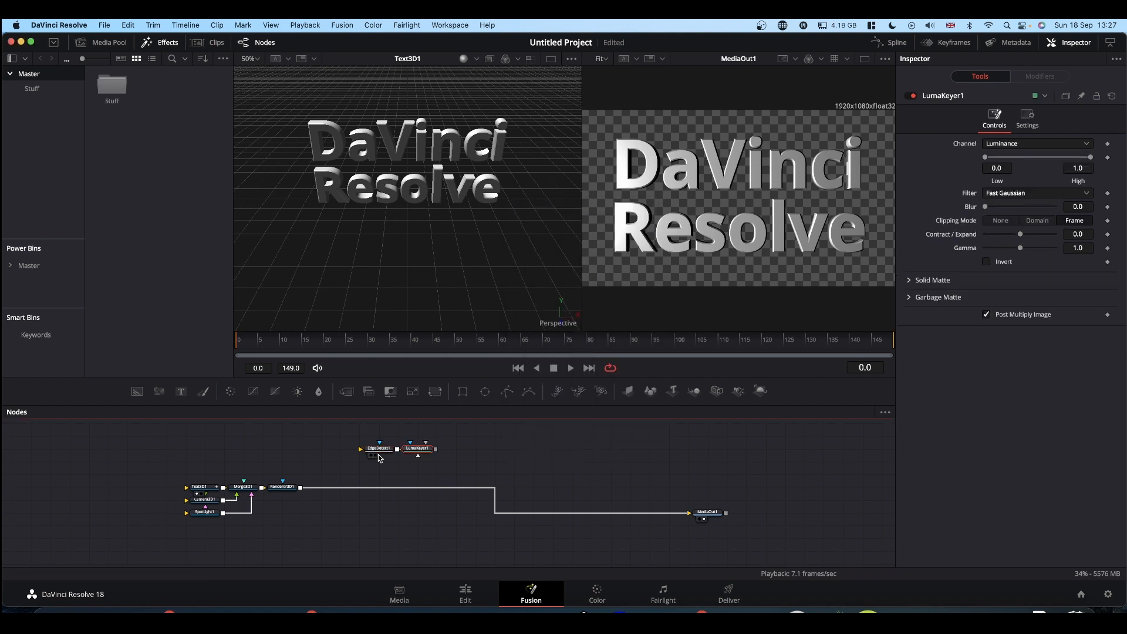
type("gl")
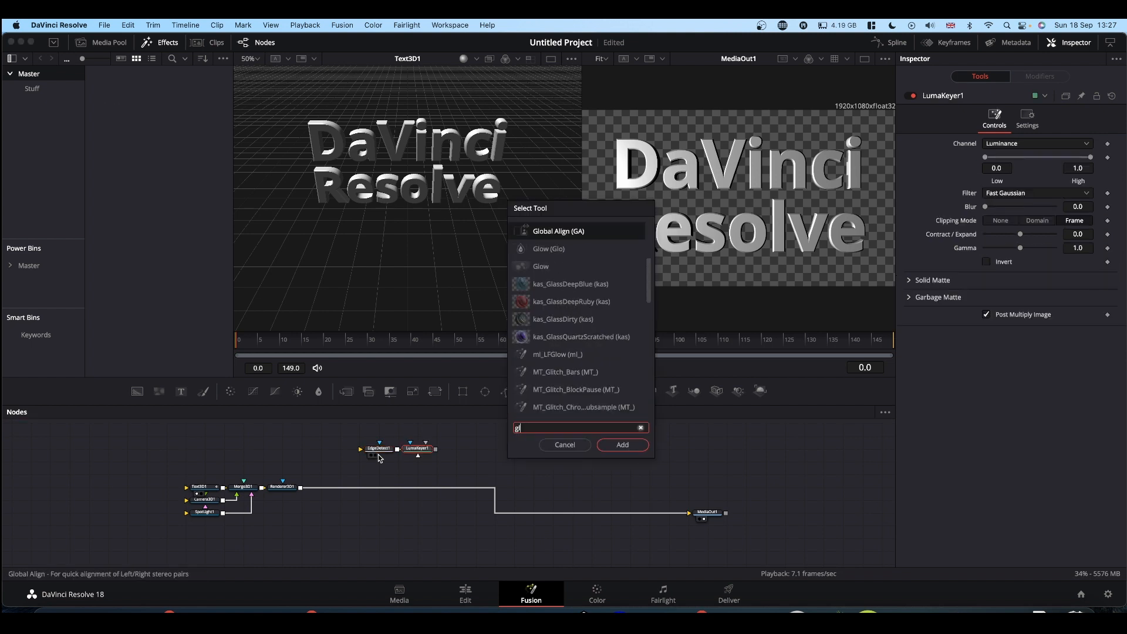
left_click(621, 443)
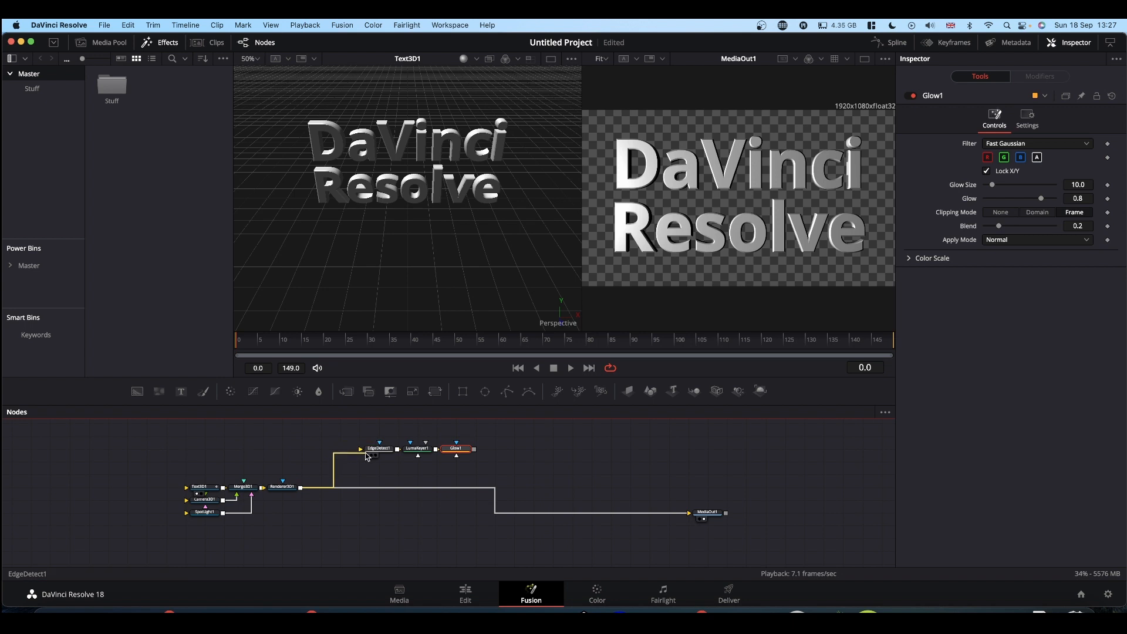
Feed Renderer3D1 into the edge-detect chain and preview the Glow1 outline result.
left_click(456, 448)
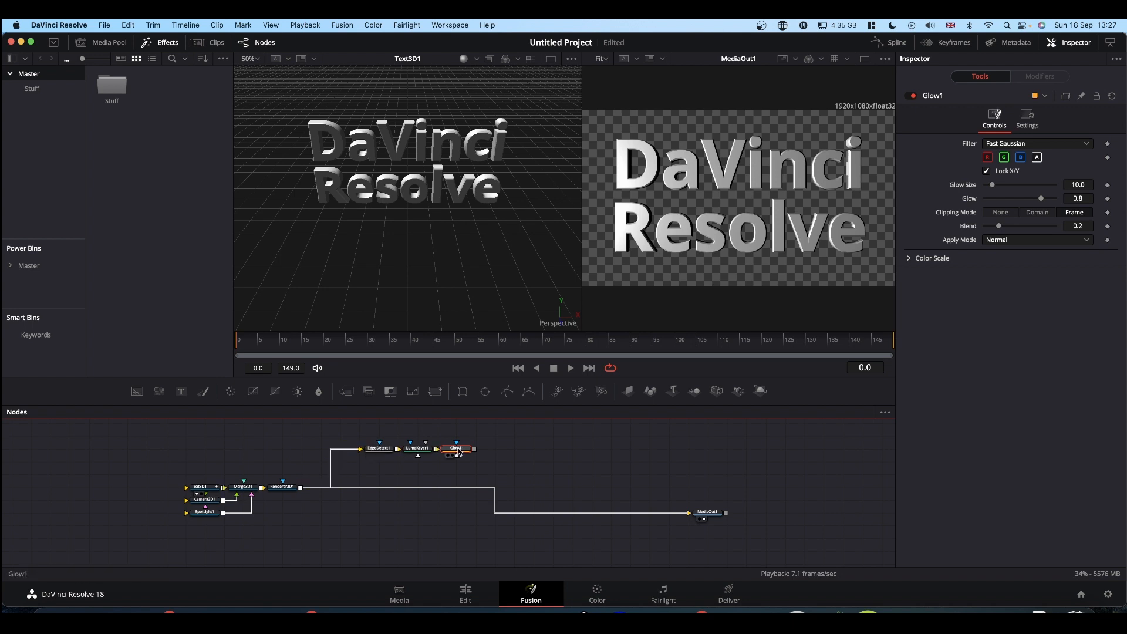
left_click(456, 447)
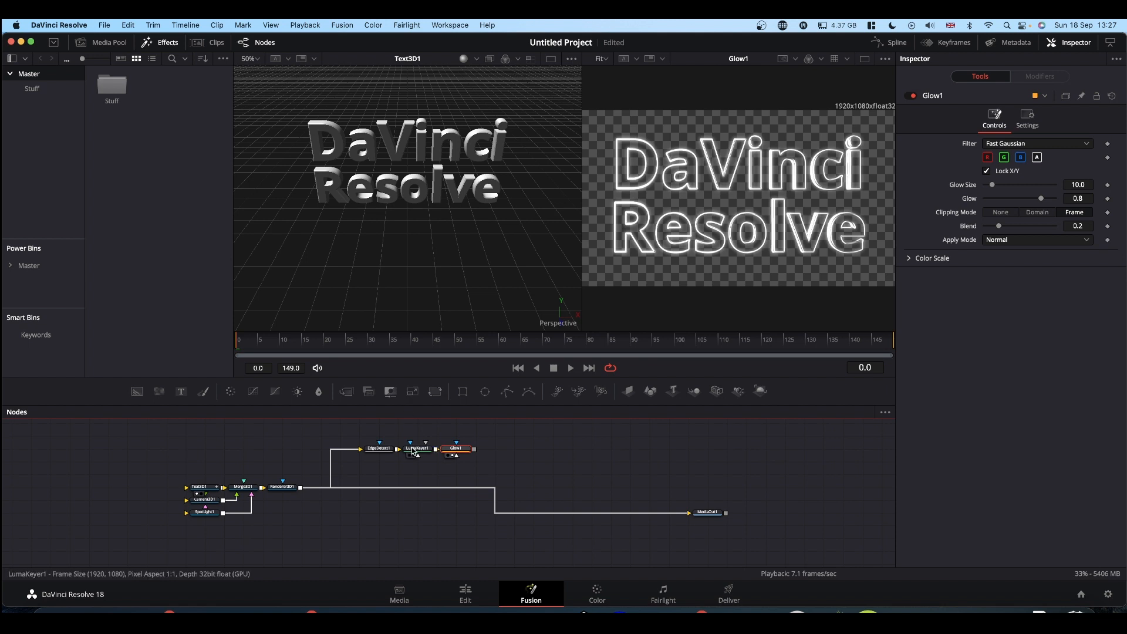
left_click(416, 449)
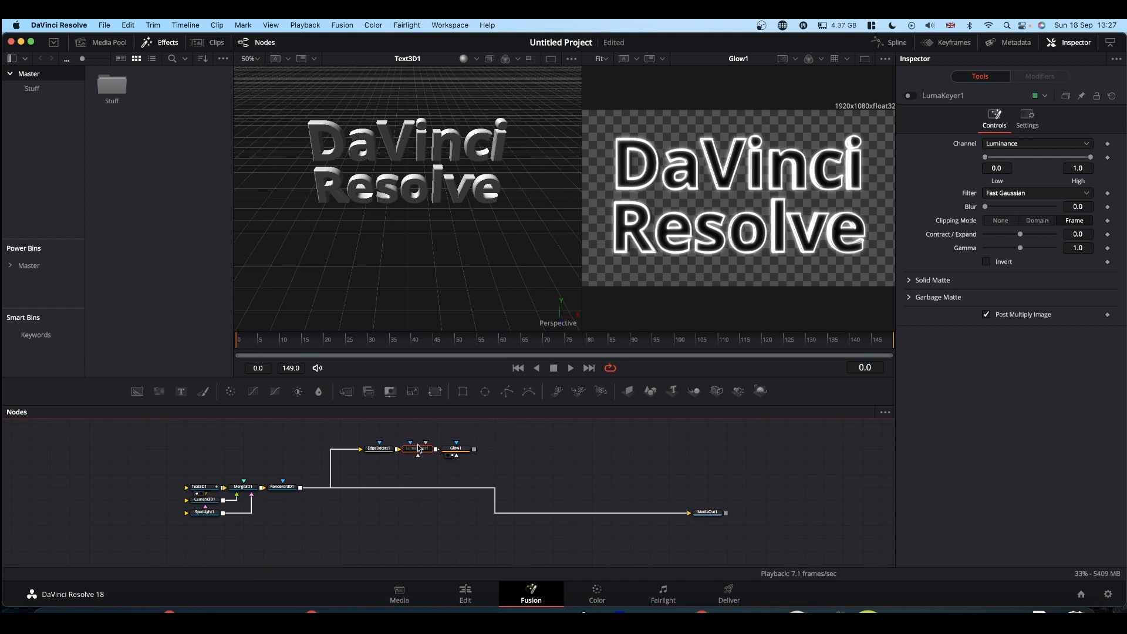
left_click(416, 447)
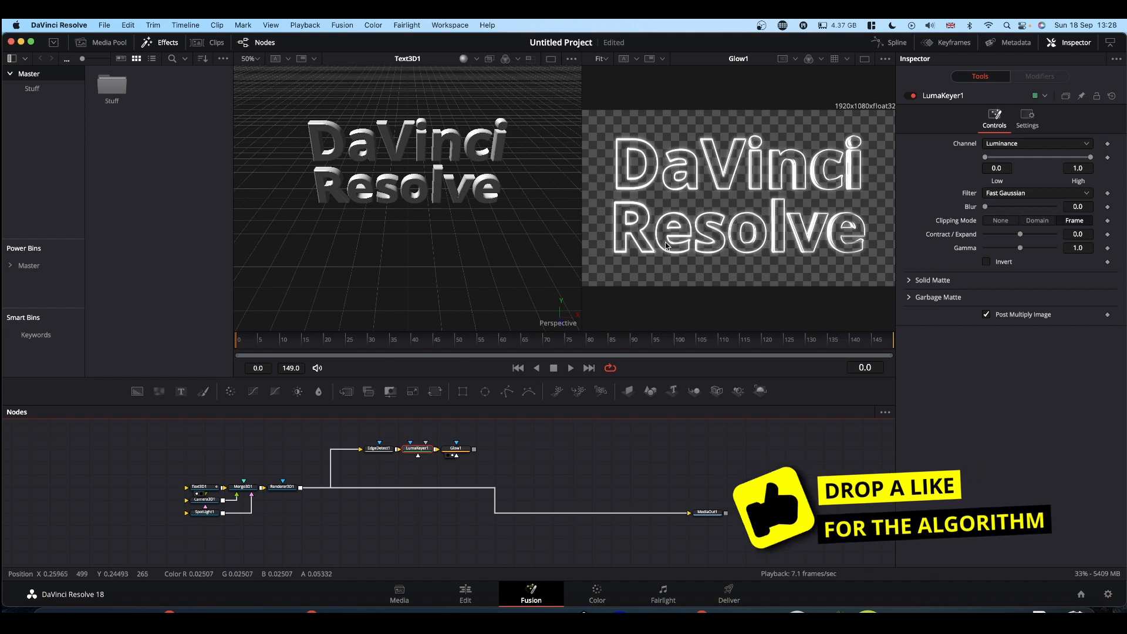
left_click(454, 447)
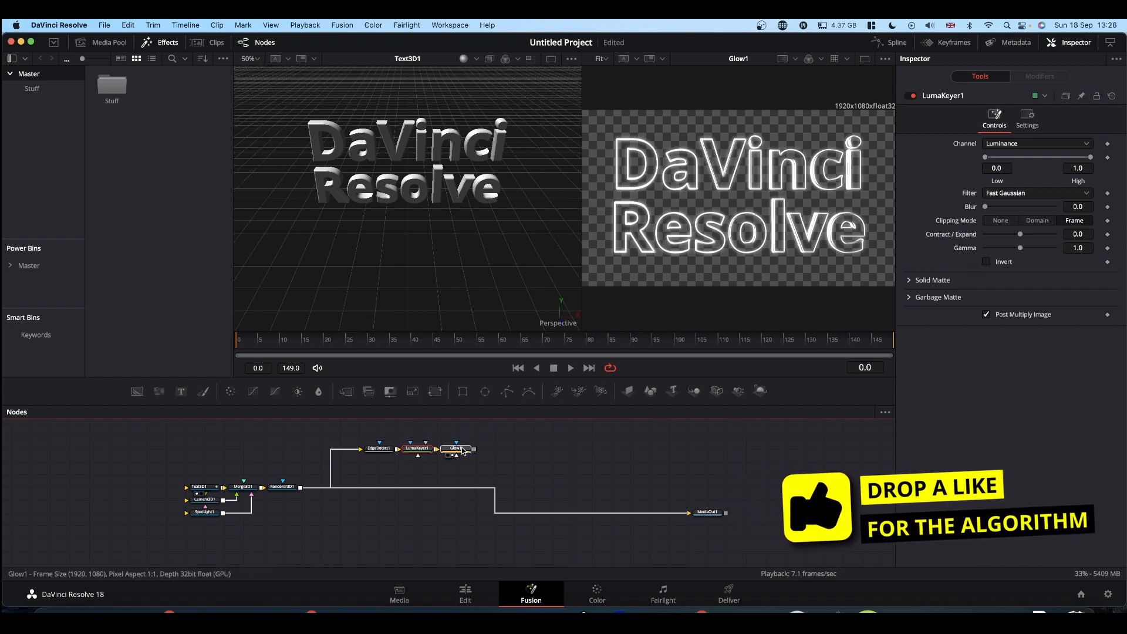
left_click(454, 448)
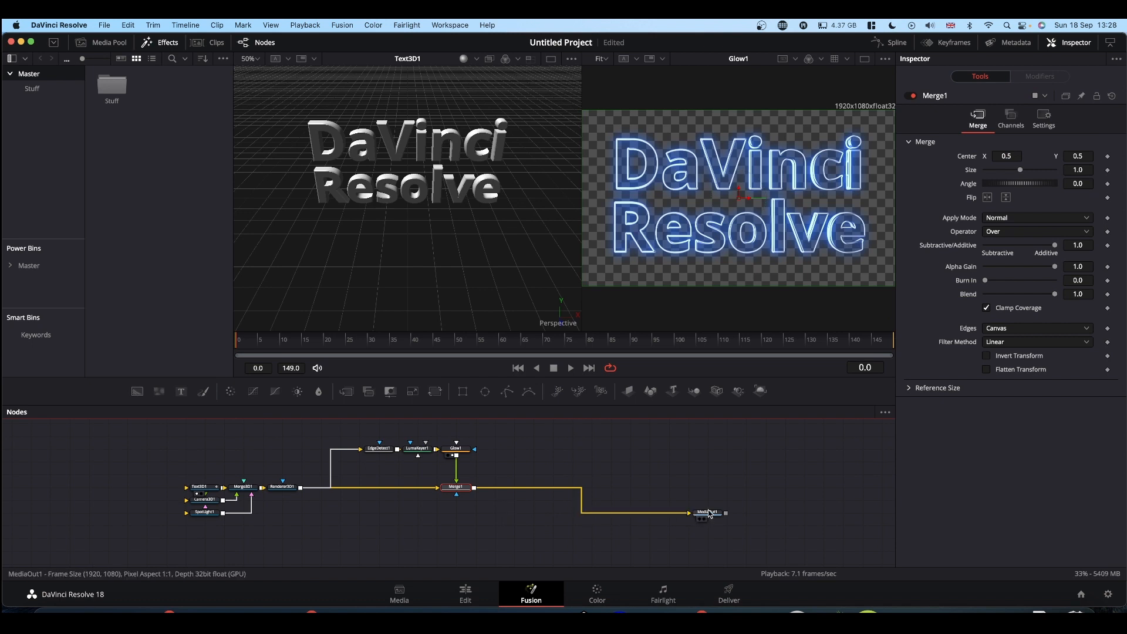
Merge Glow1 over Renderer3D1 into MediaOut1 and play back the spinning neon text.
left_click(707, 512)
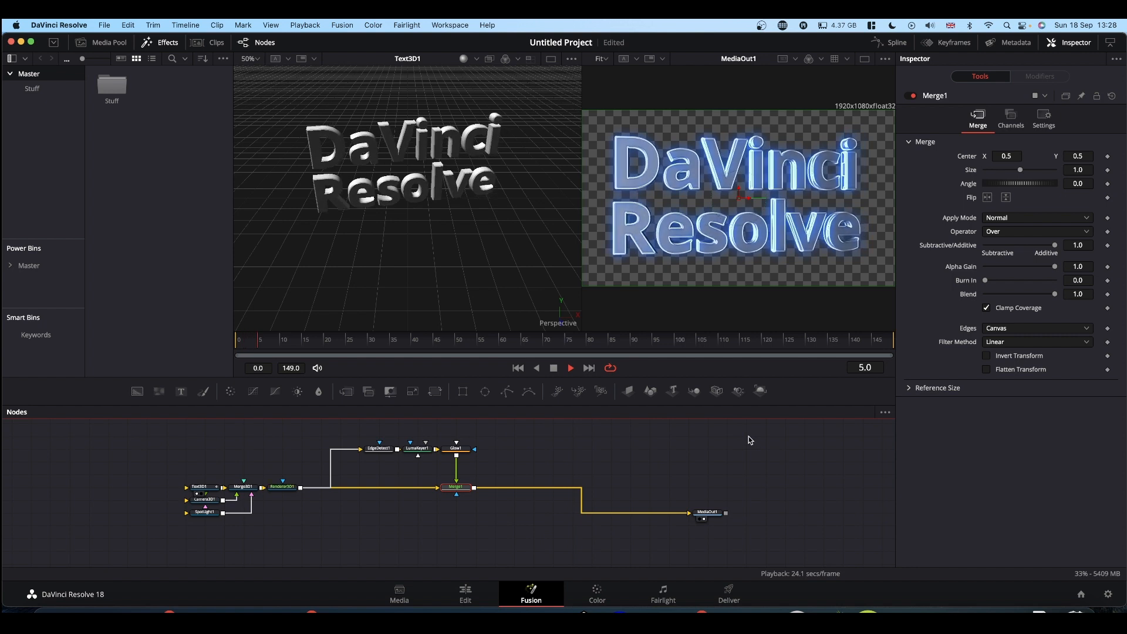
left_click(569, 367)
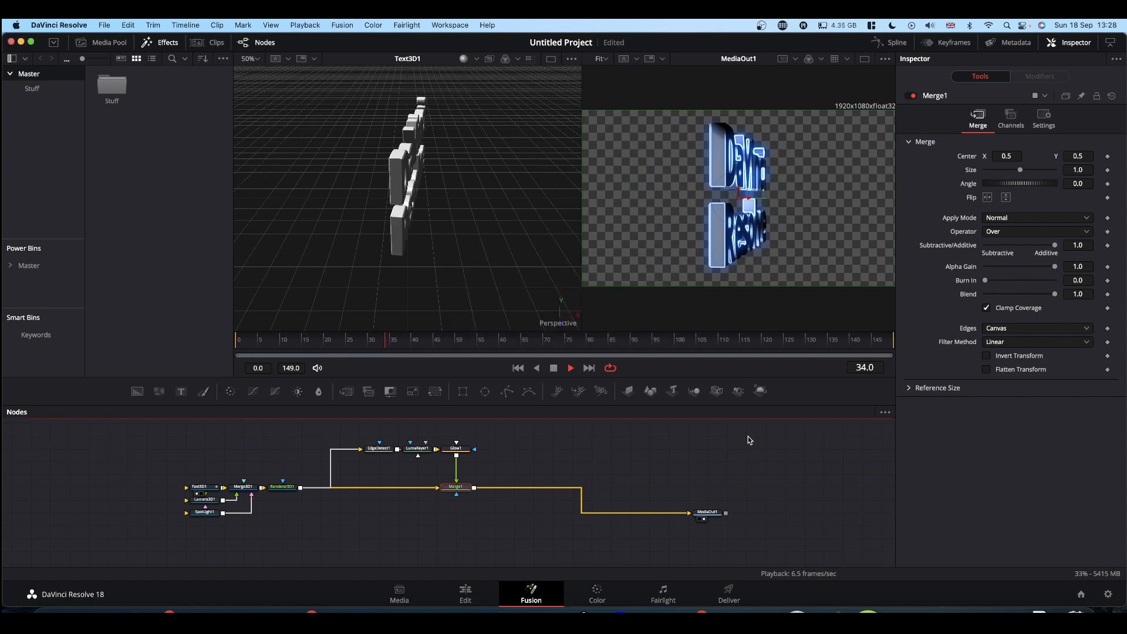
left_click(571, 368)
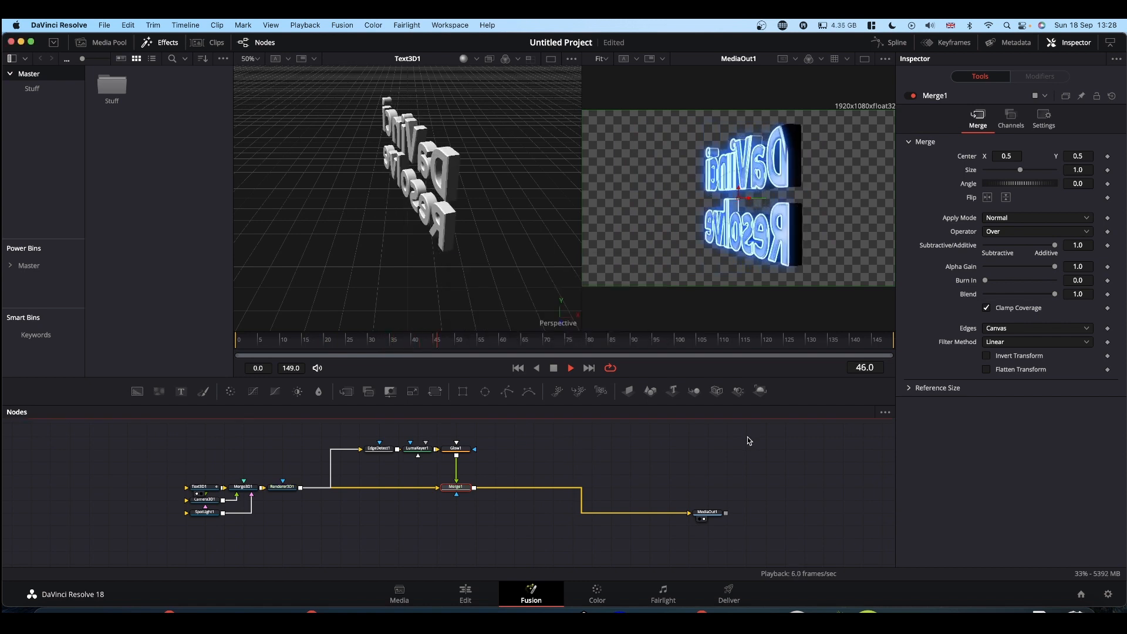